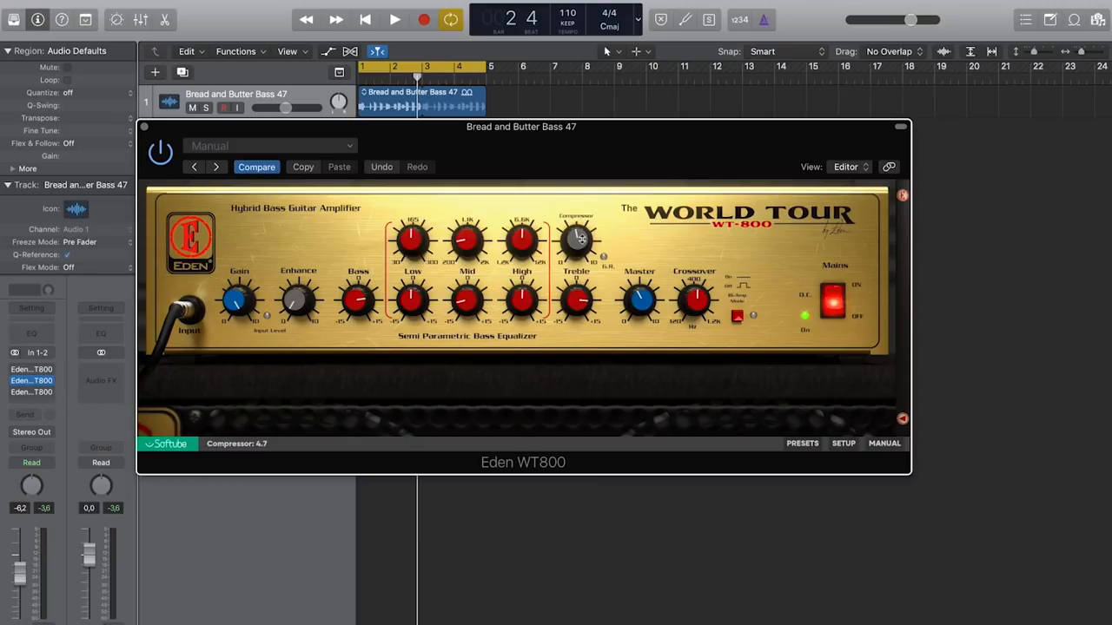
Play the bass track and expand the WT800 to its cabinet mix section, direct level -2.3 dB.
left_click(393, 19)
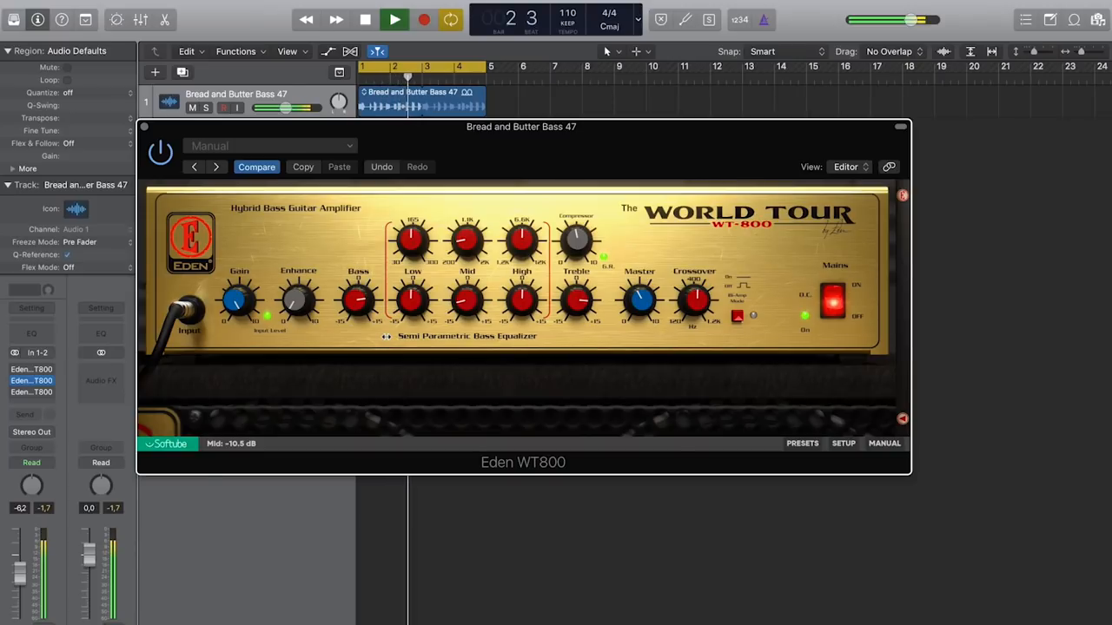
left_click(365, 19)
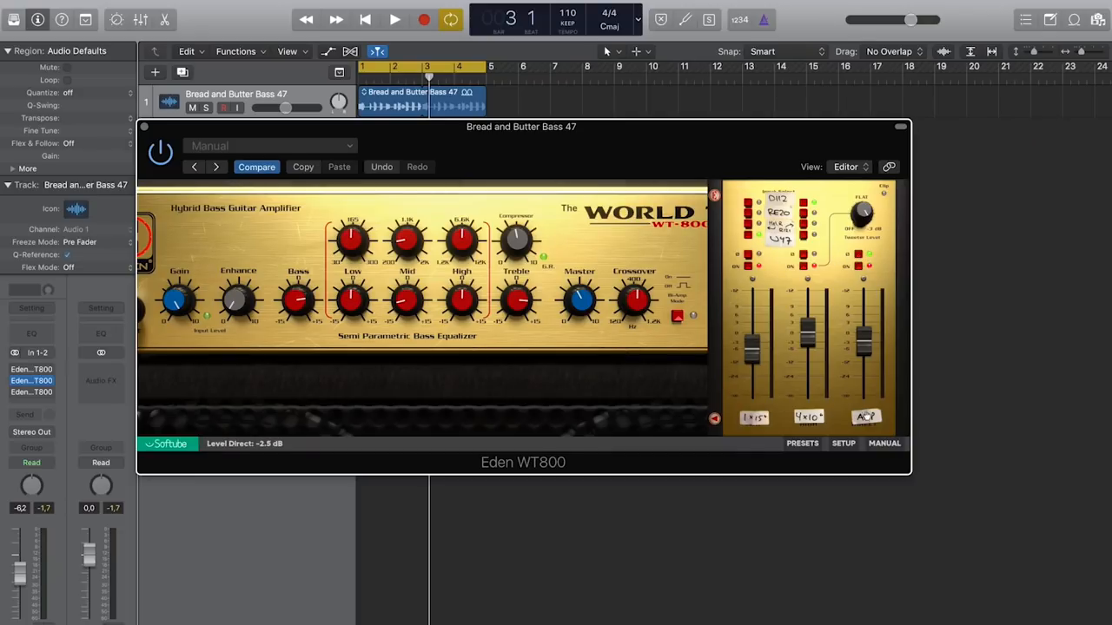
Invert the direct signal's polarity and audition it with playback from the start.
left_click(860, 259)
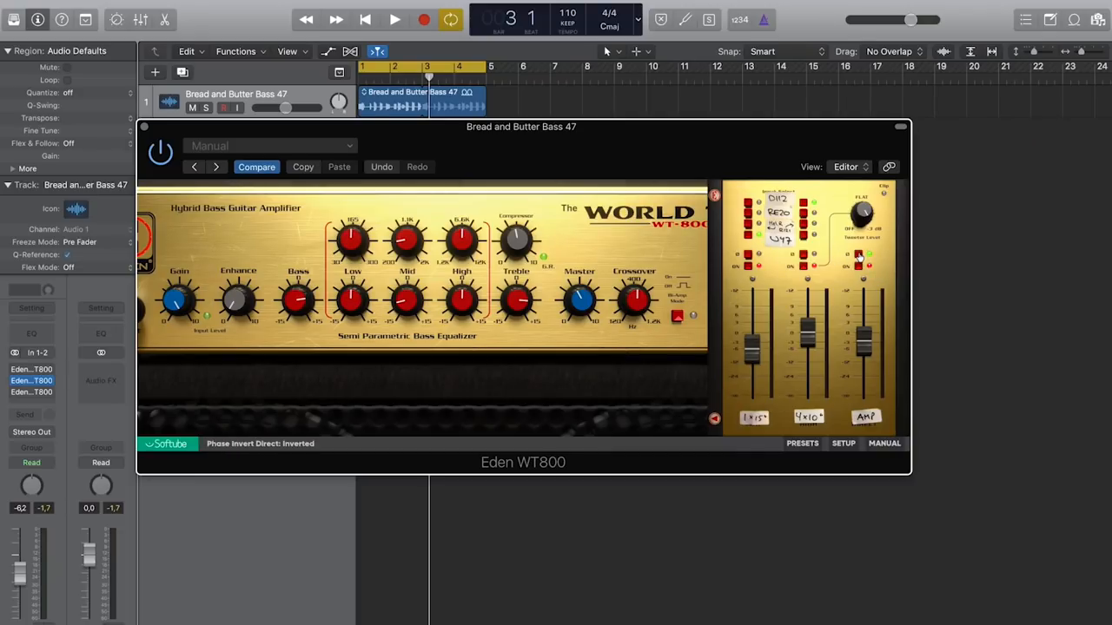
left_click(393, 19)
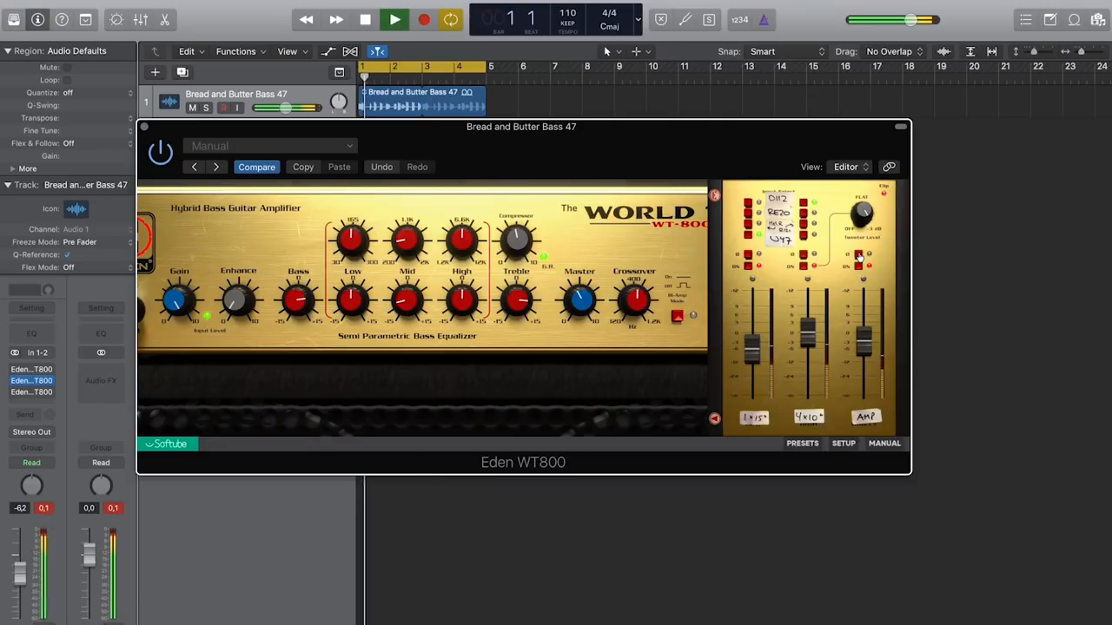
left_click(392, 19)
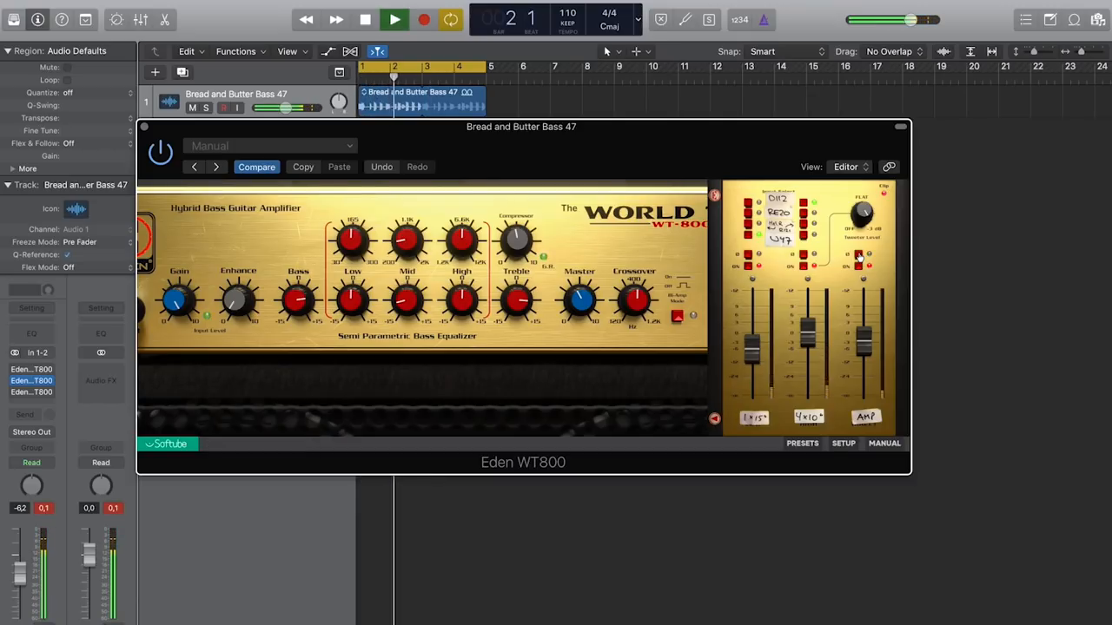
left_click(860, 254)
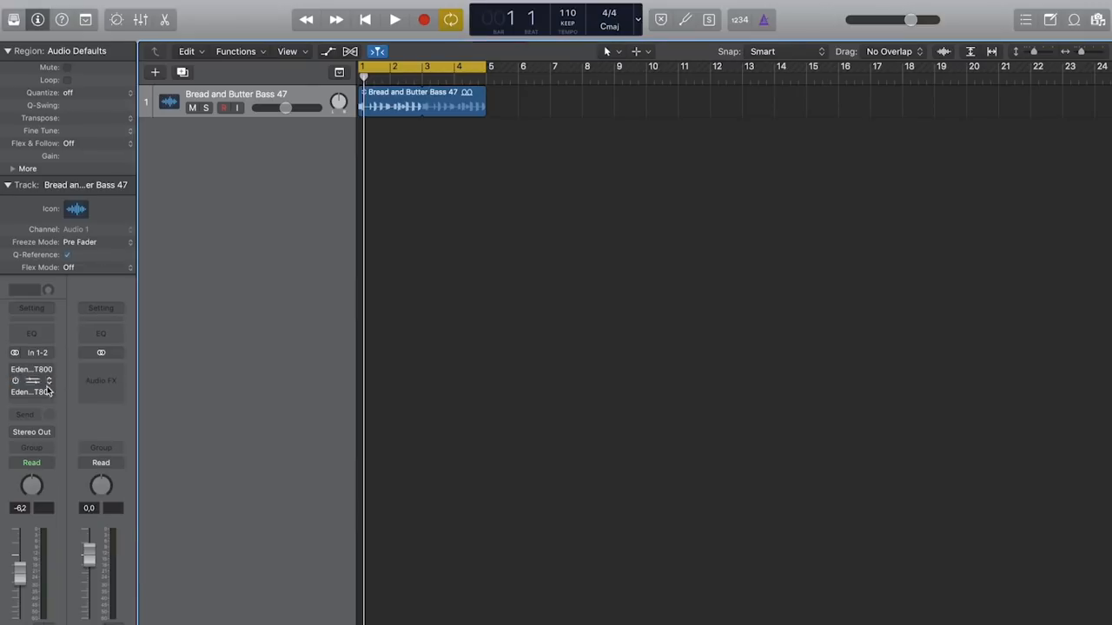
Reopen the Eden WT800 editor and set the cabinet tweeter level to 2.1 dB.
double_click(32, 368)
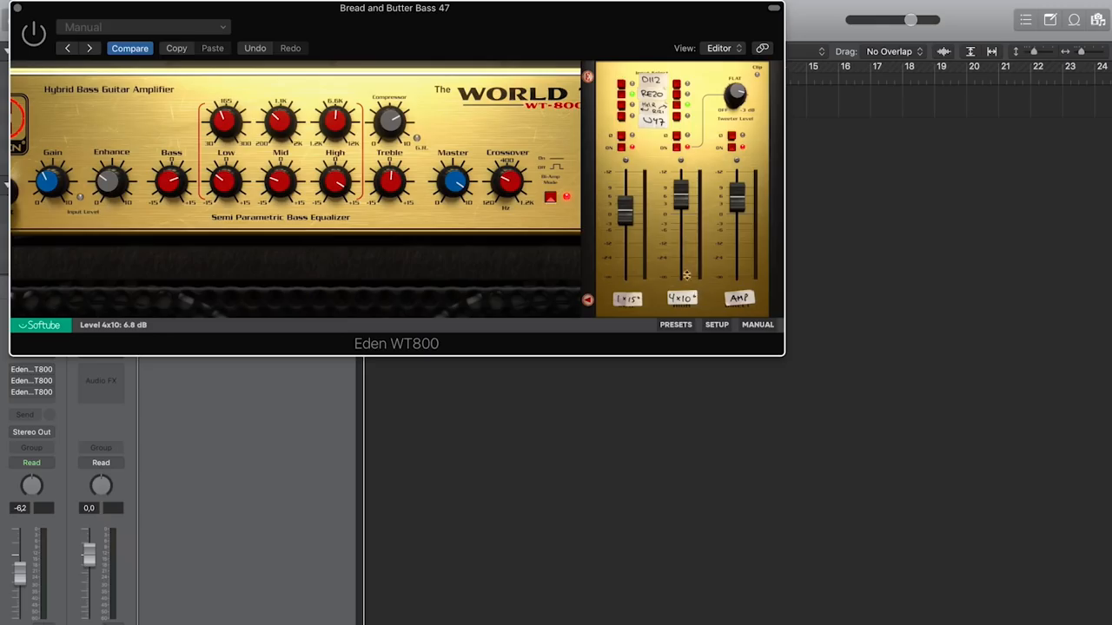
left_click(737, 94)
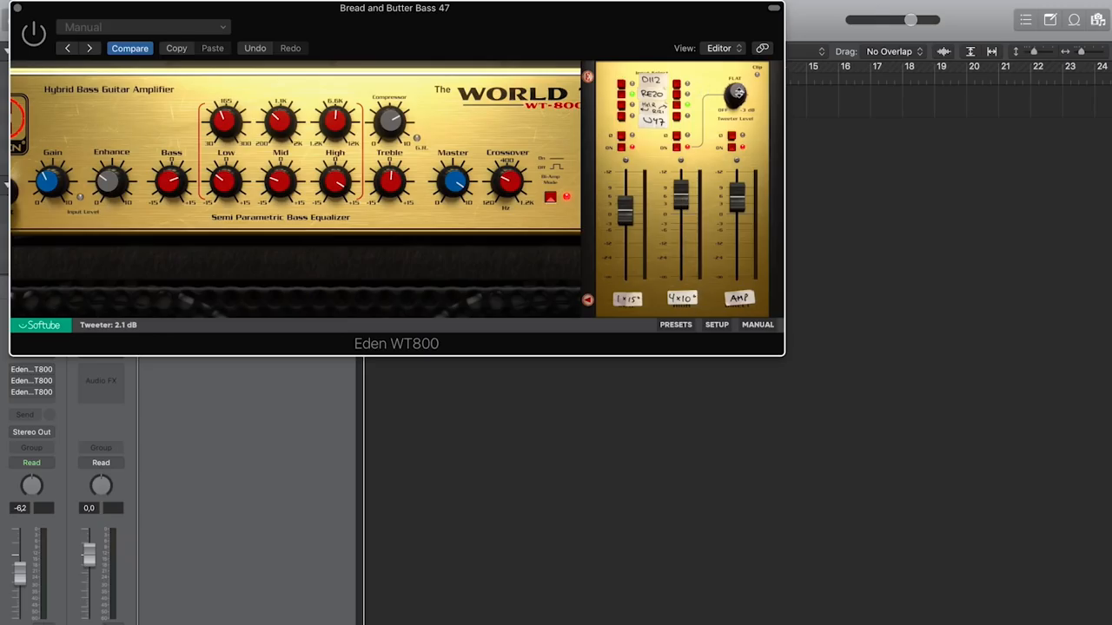